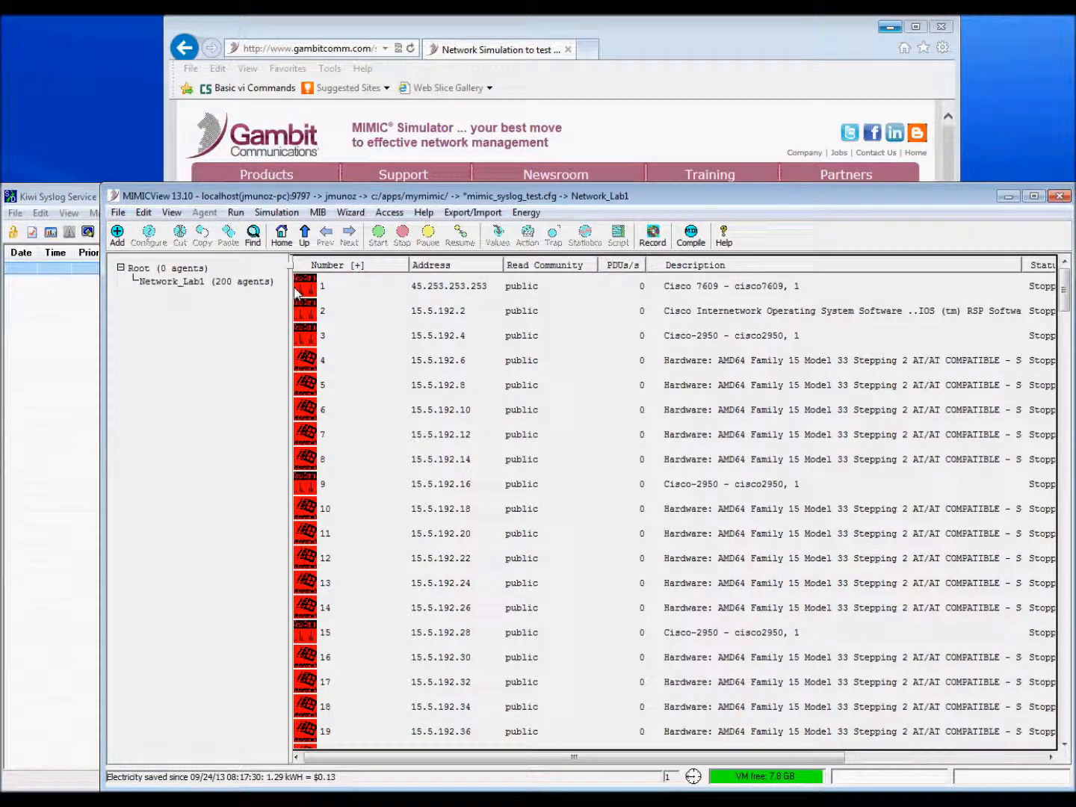
Bring up the Configure Agents dialog for the selected agent.
{"action": "left_click", "coordinate": [148, 236]}
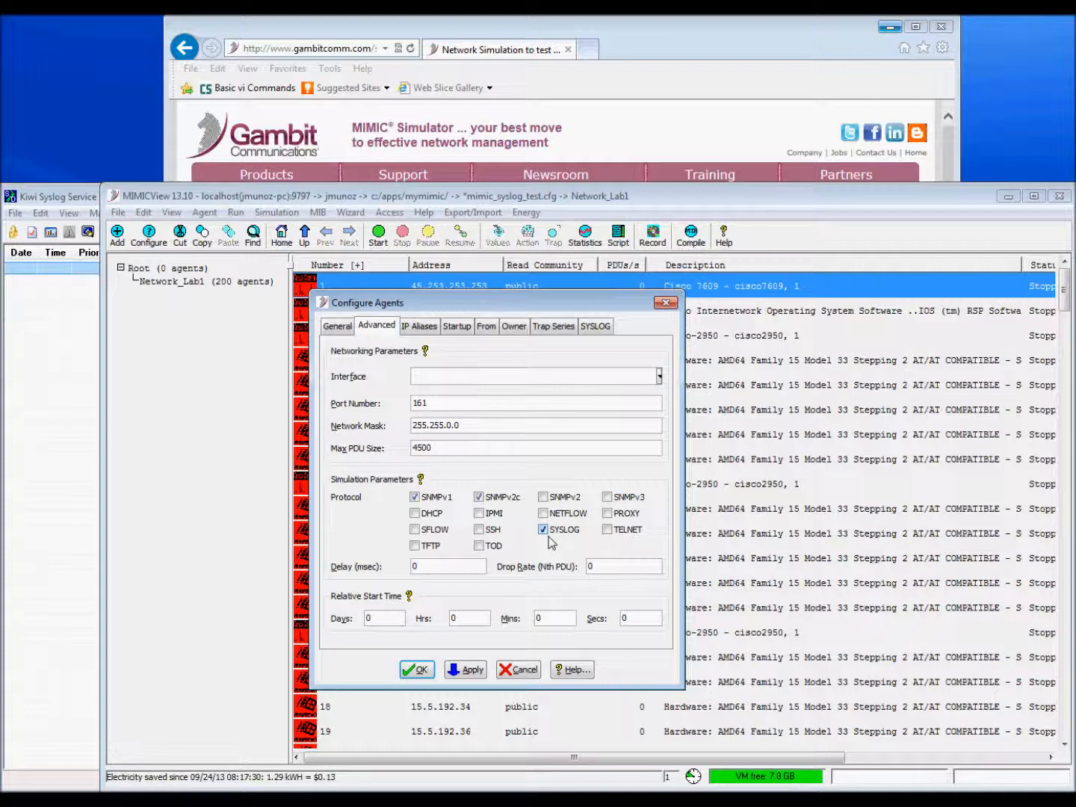
View the agents' SYSLOG parameters with the server address and port 514.
{"action": "left_click", "coordinate": [595, 326]}
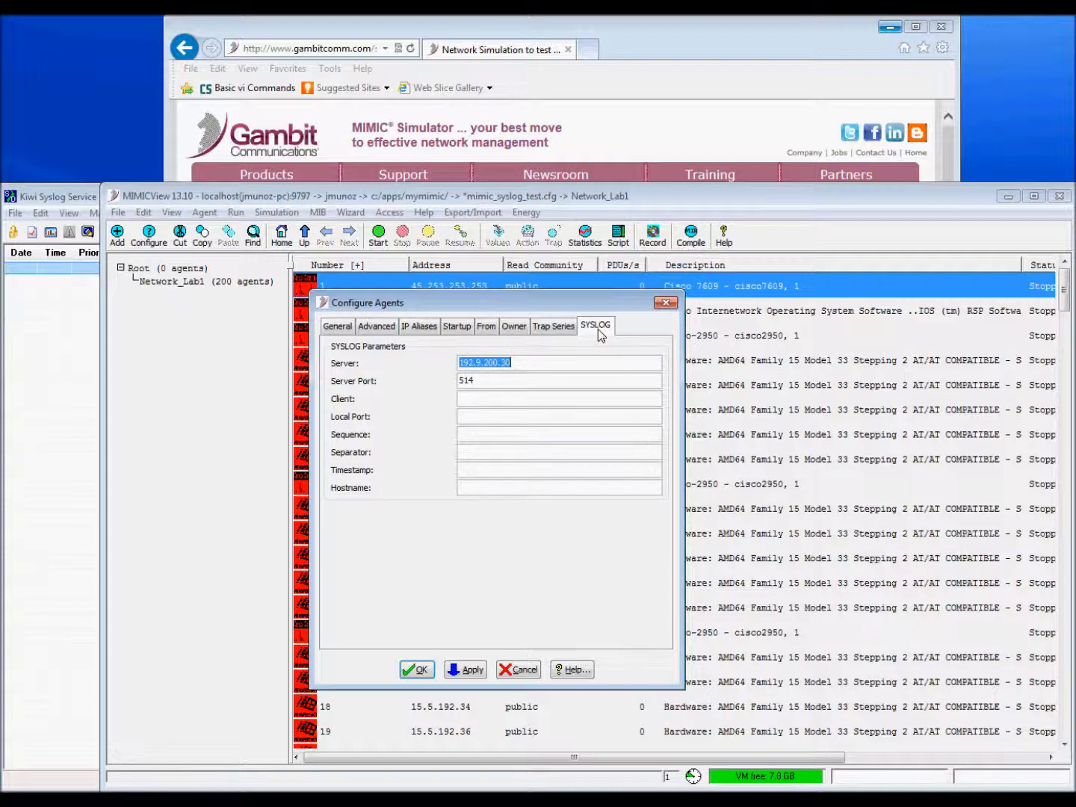
{"action": "mouse_move", "coordinate": [519, 368]}
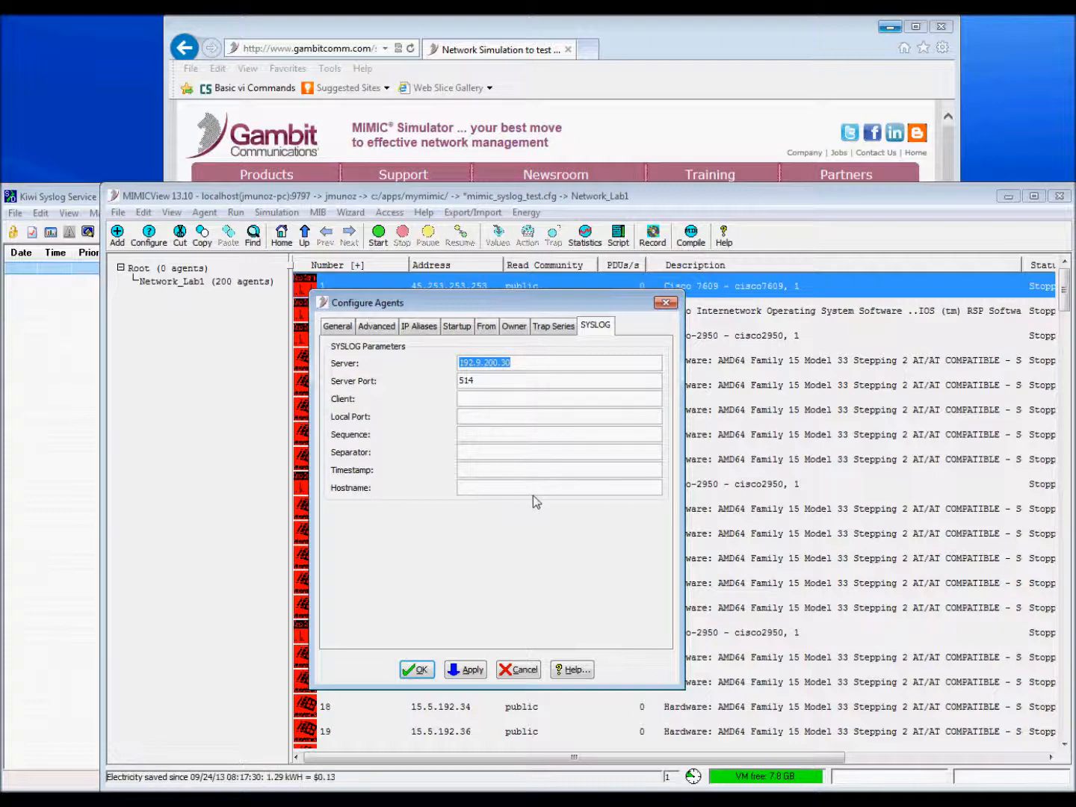
View the Startup scripts with remote SYSLOG logging enabled.
{"action": "left_click", "coordinate": [457, 326]}
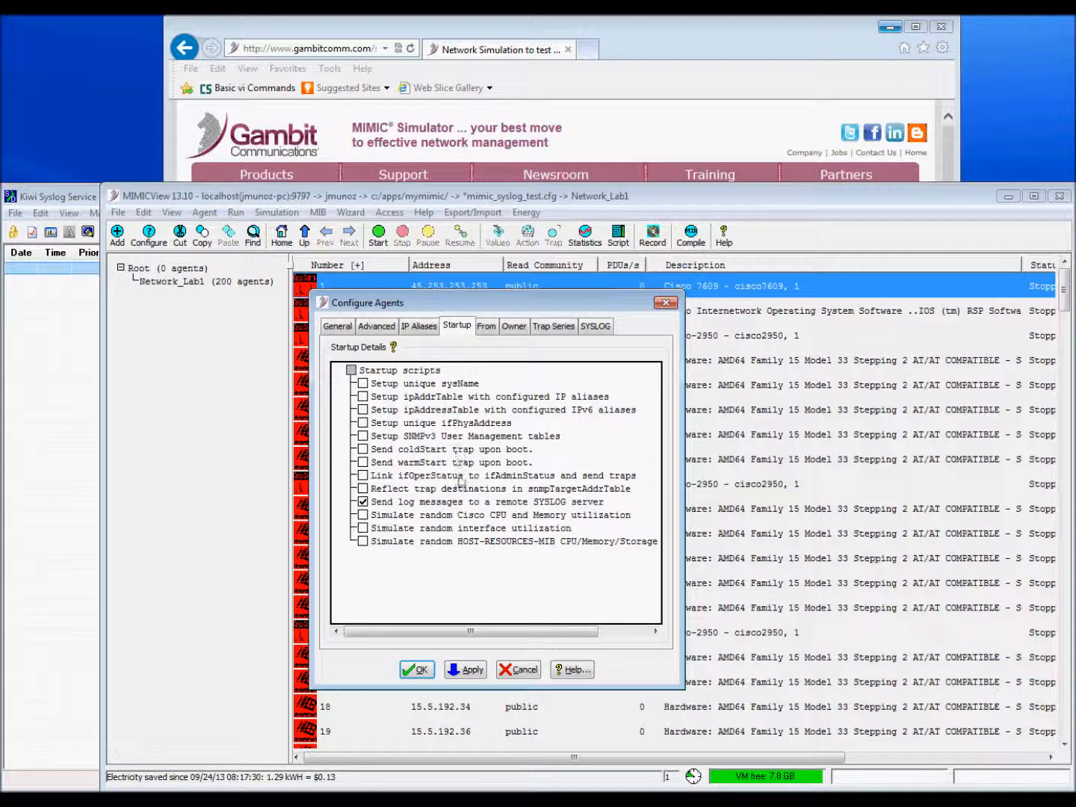
{"action": "mouse_move", "coordinate": [520, 516]}
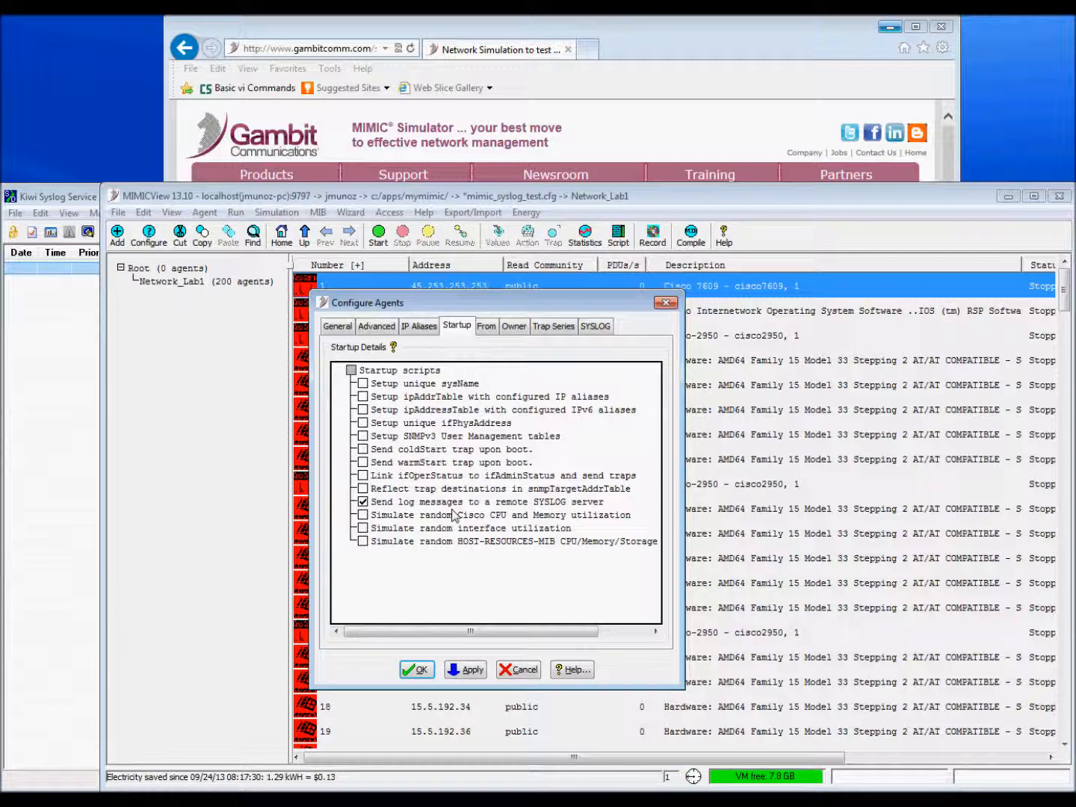
{"action": "mouse_move", "coordinate": [257, 319]}
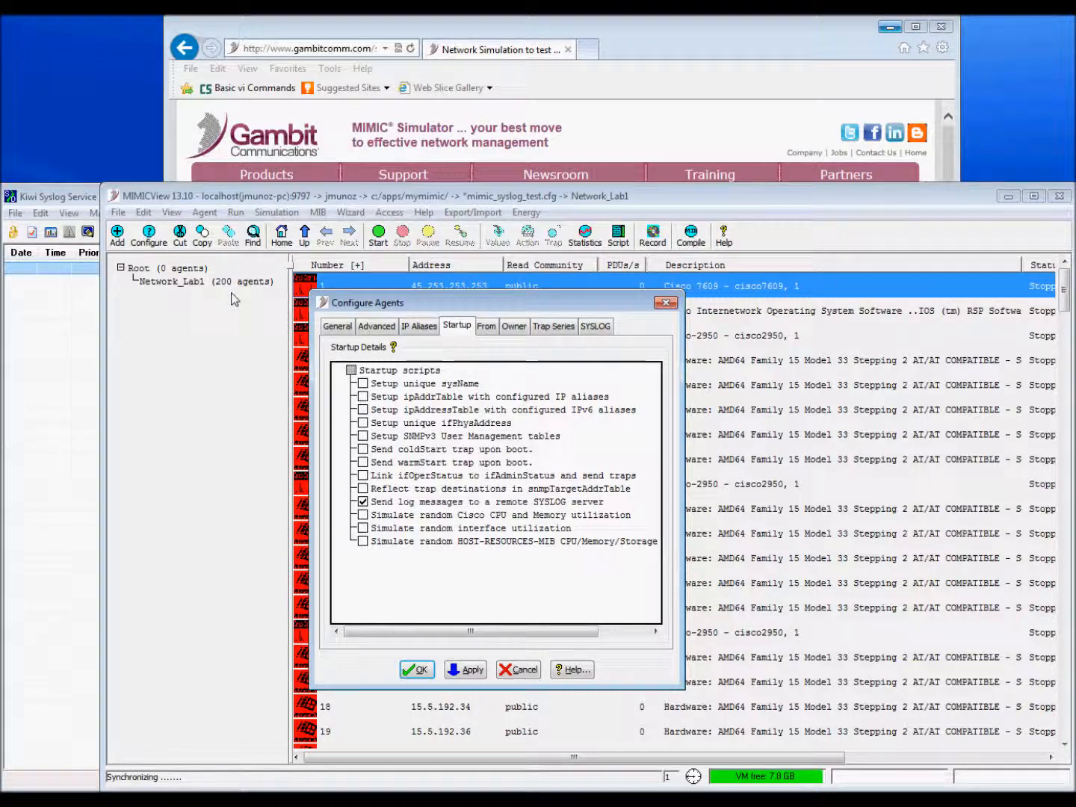
Apply the configuration, select all 200 agents via Edit > Select > All, and start them.
{"action": "left_click", "coordinate": [417, 669]}
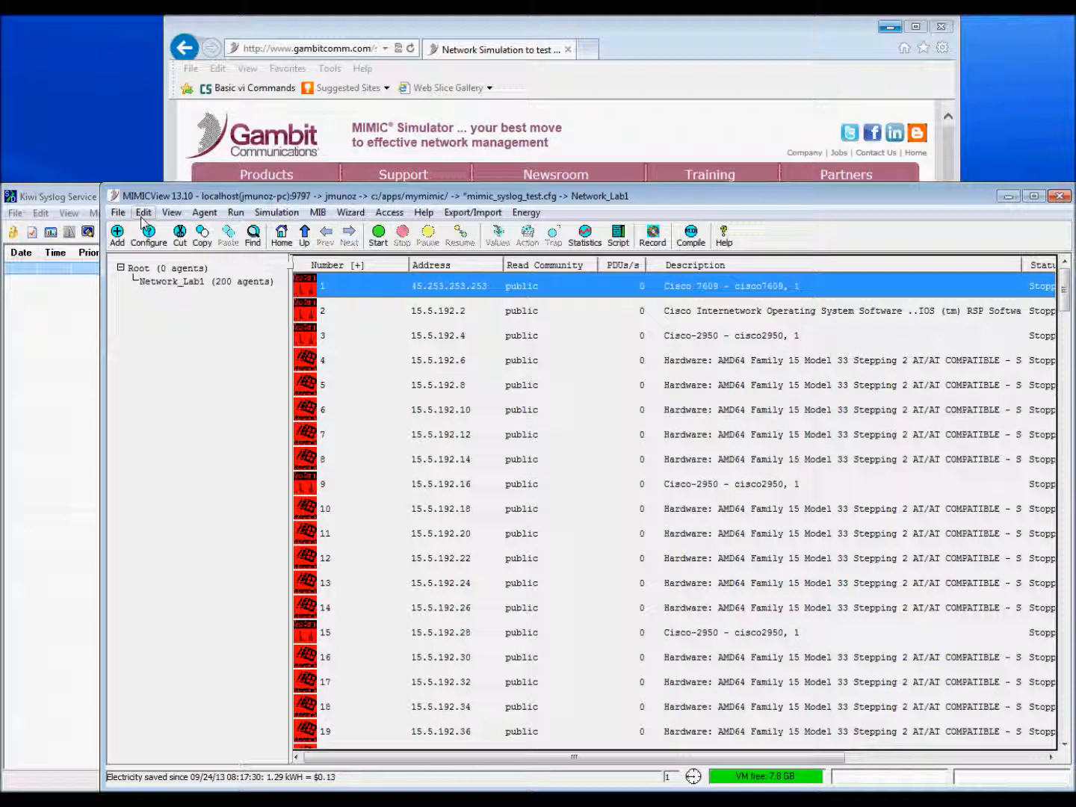
{"action": "left_click", "coordinate": [143, 212]}
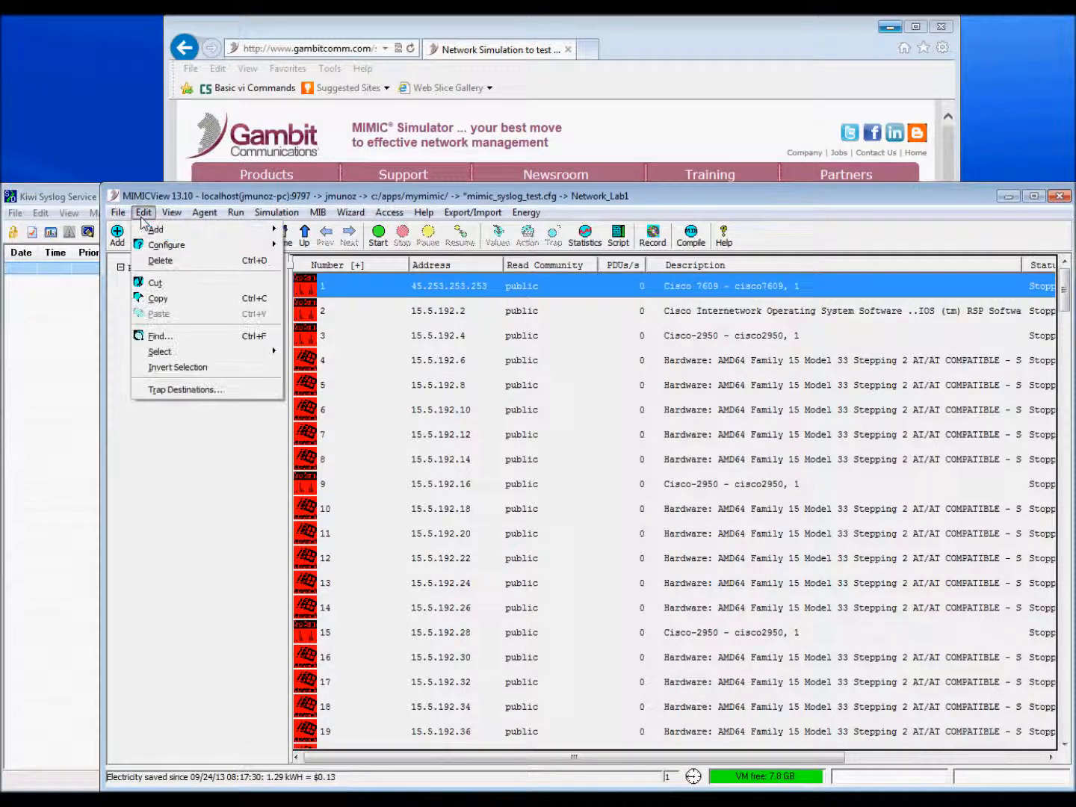
{"action": "left_click", "coordinate": [159, 351]}
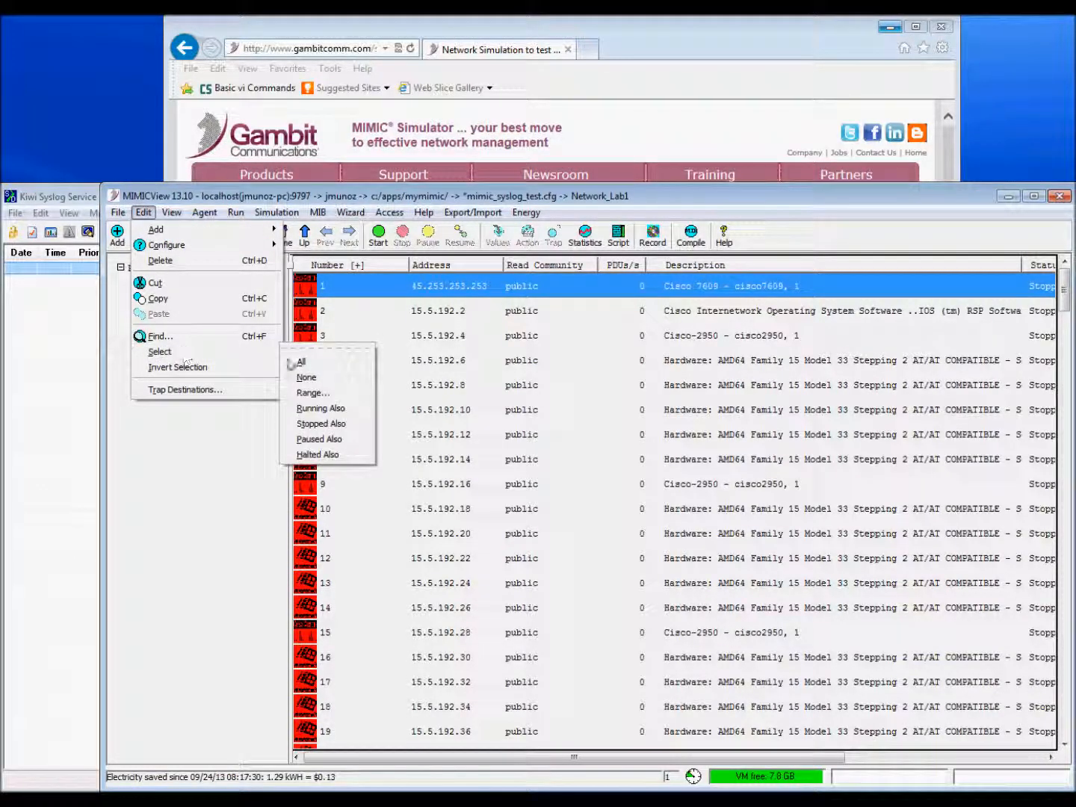
{"action": "left_click", "coordinate": [300, 361]}
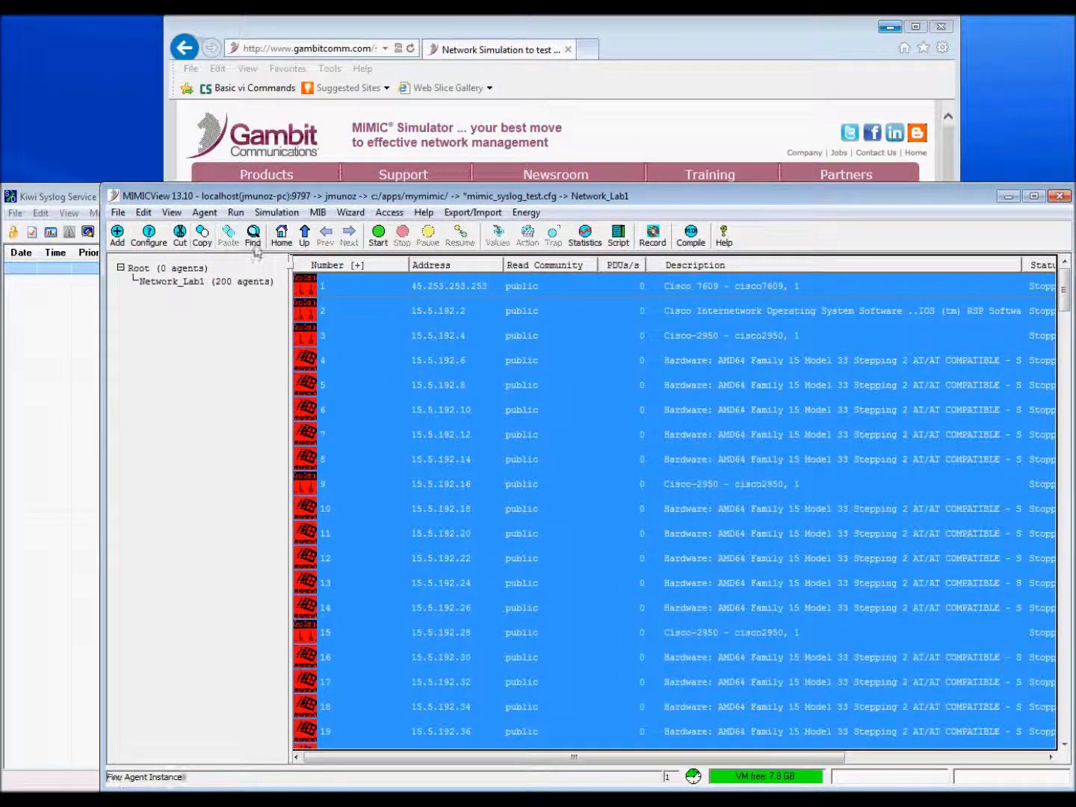
{"action": "left_click", "coordinate": [376, 236]}
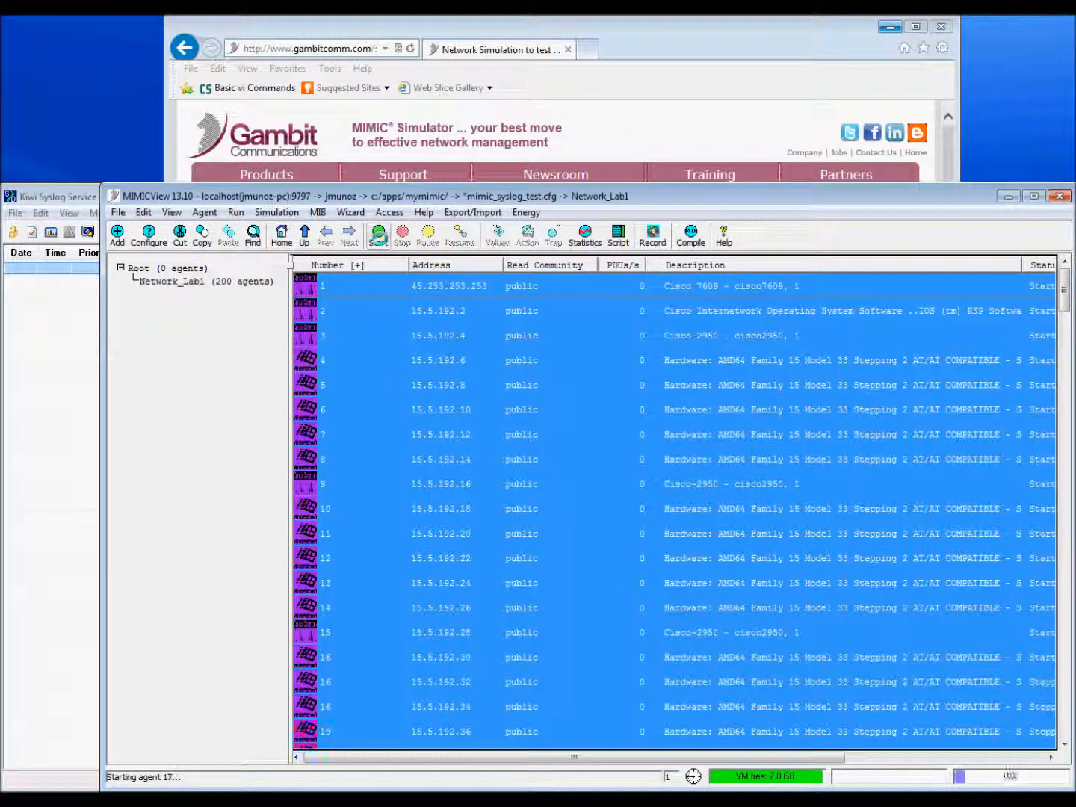
{"action": "left_click", "coordinate": [400, 236]}
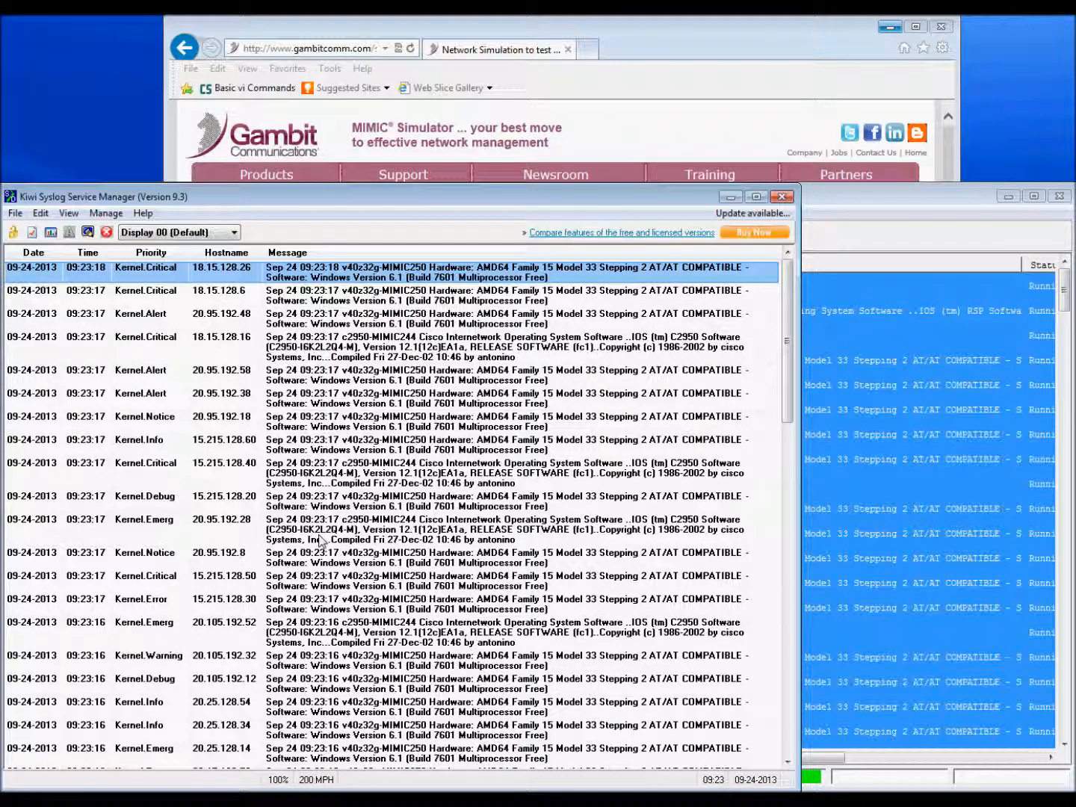
{"action": "mouse_move", "coordinate": [755, 472]}
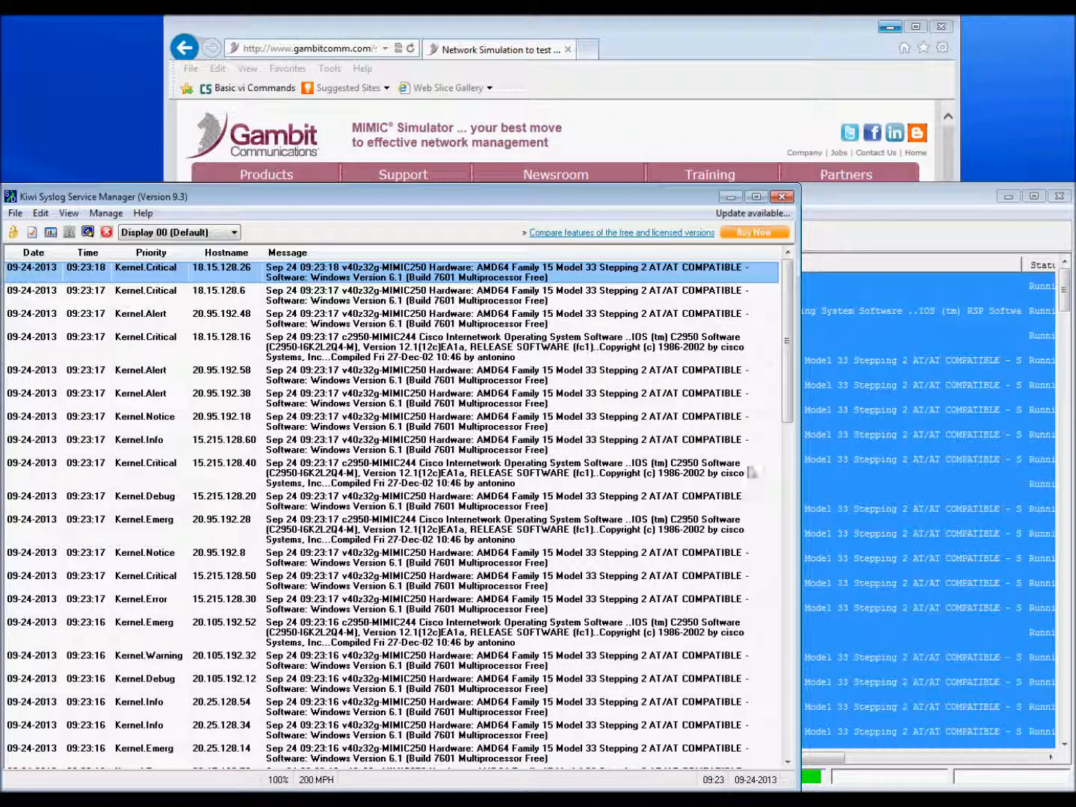
Scroll through the received syslog messages from the simulated devices.
{"action": "scroll", "scroll_direction": "down", "scroll_amount": 3}
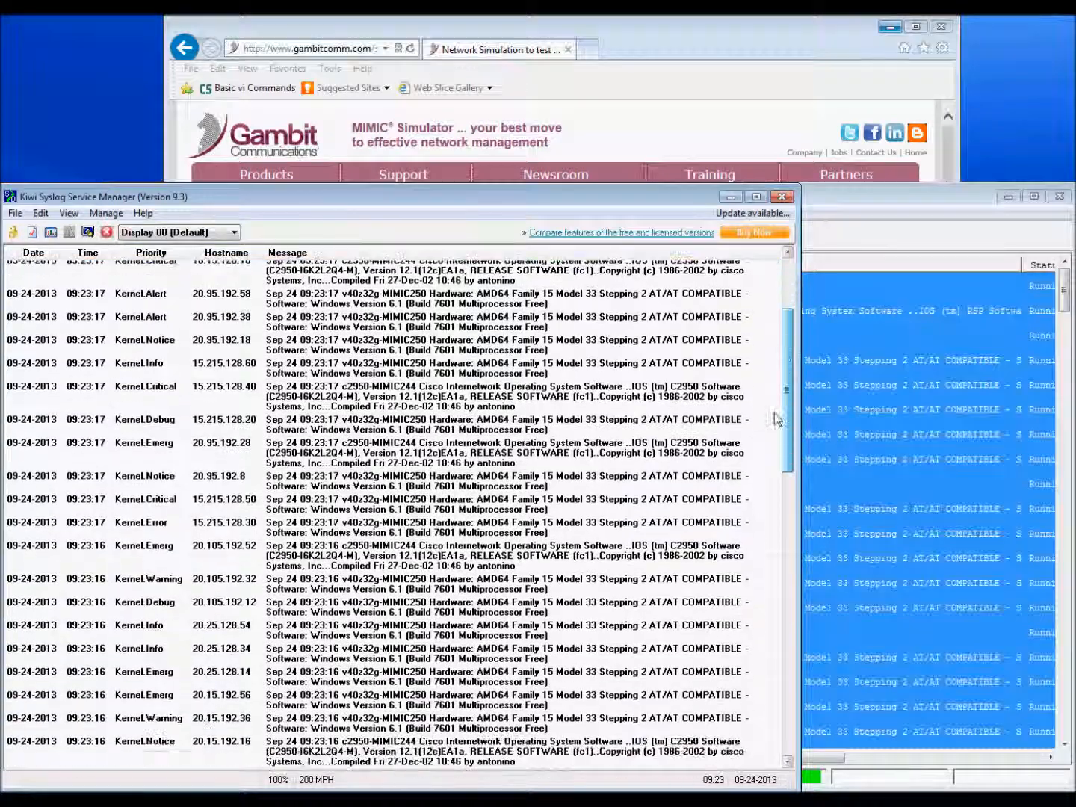